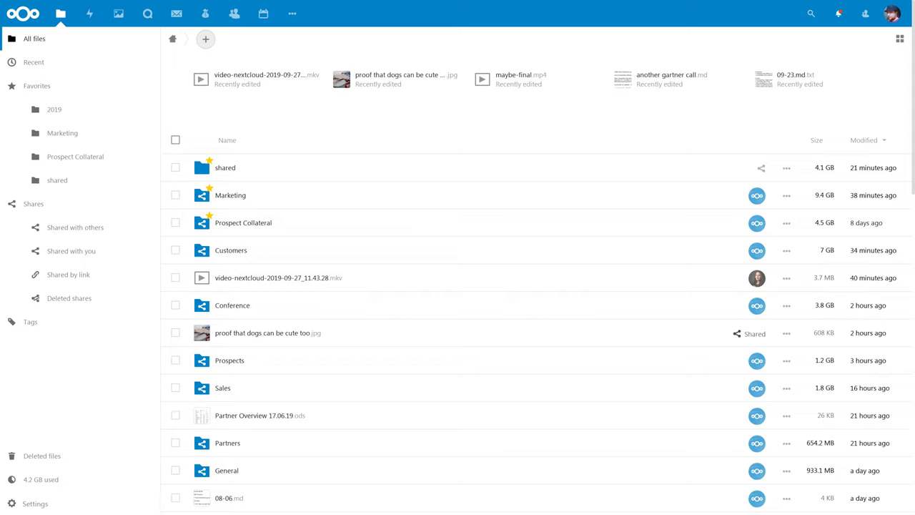
# Create a new text document named 'great idea.md' in the top level of All files.
pyautogui.click(206, 39)
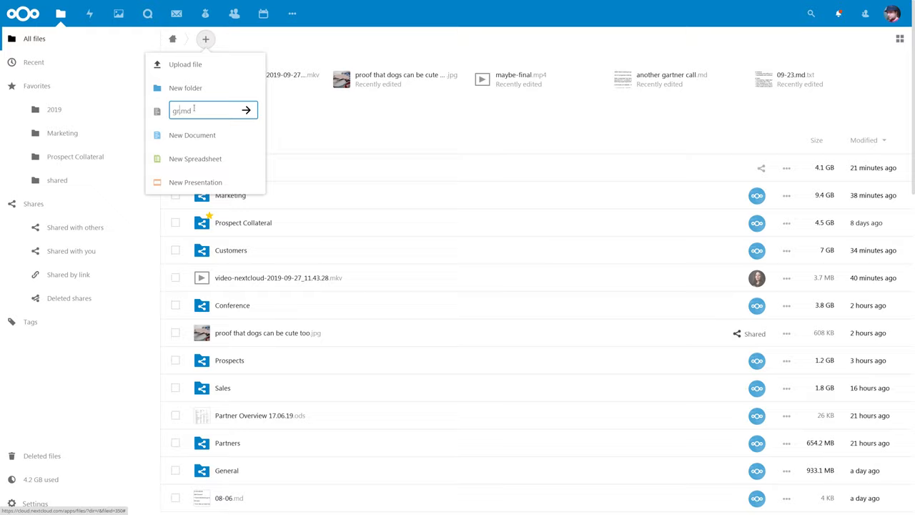
pyautogui.click(246, 110)
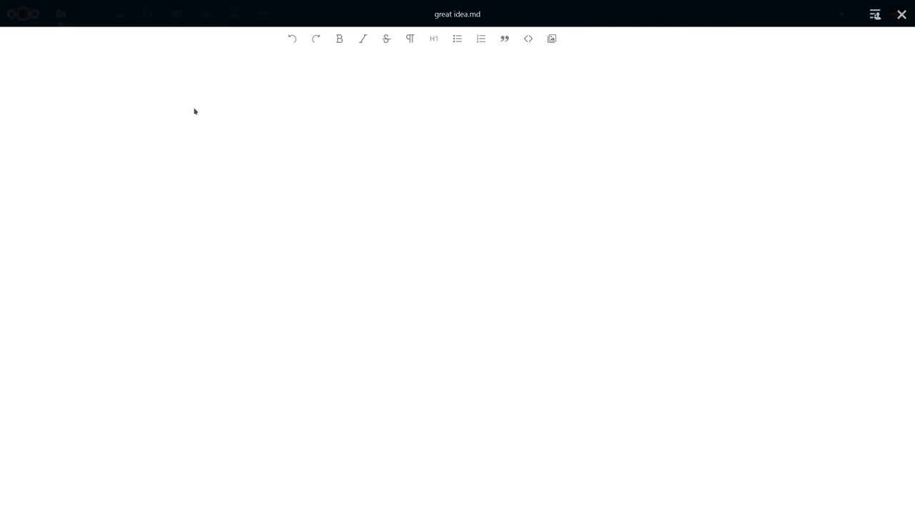
# Write the '# idea nr 1' heading with its bullets and link, and insert the dog photo below.
pyautogui.write('#')
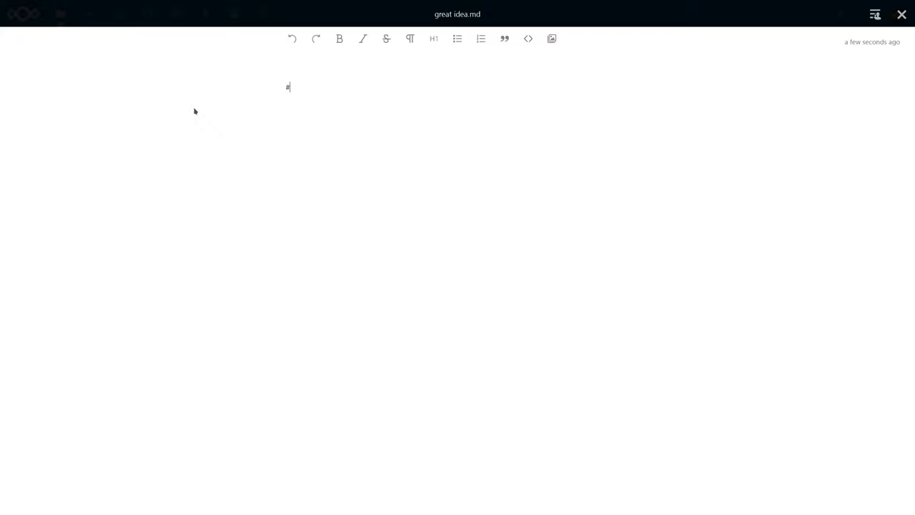
pyautogui.write('idea n')
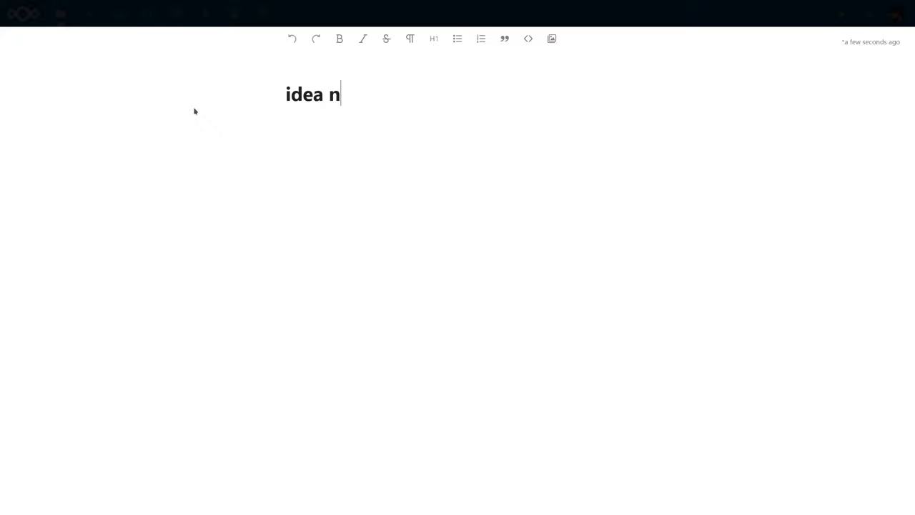
pyautogui.write('r 1')
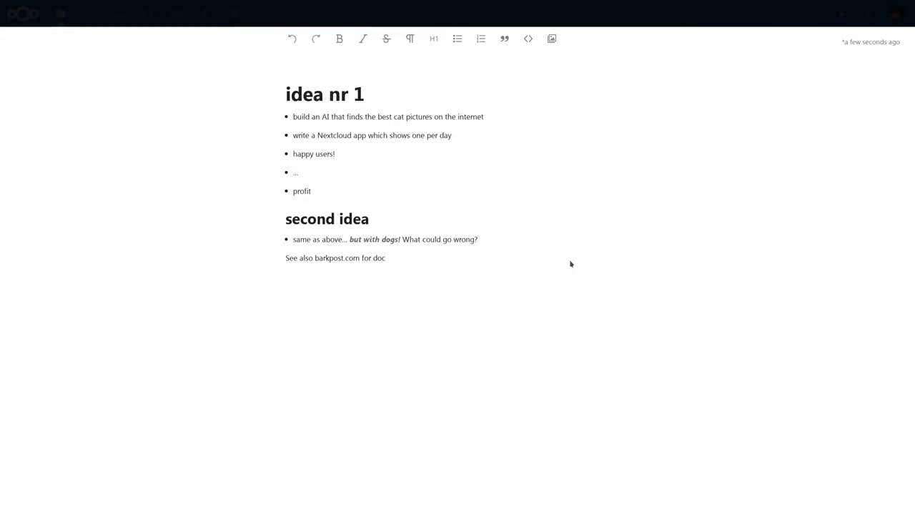
pyautogui.click(552, 38)
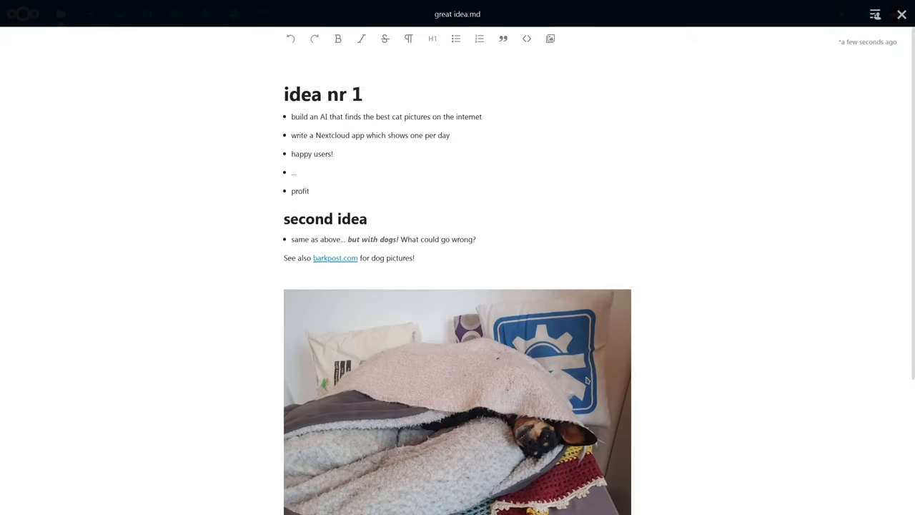
pyautogui.moveTo(842, 54)
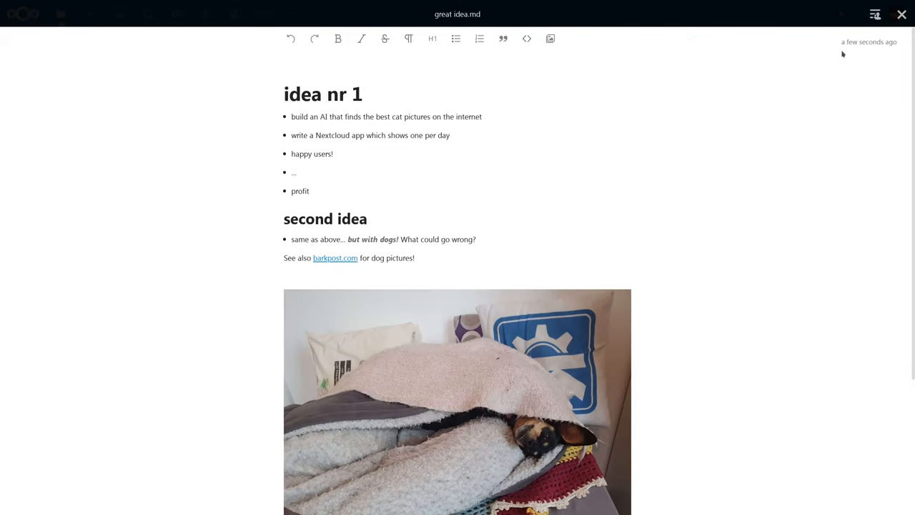
pyautogui.click(875, 15)
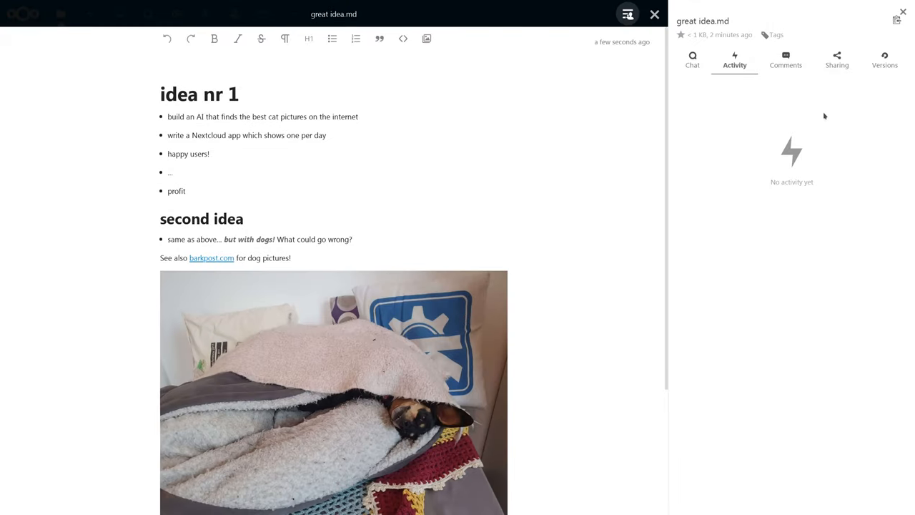
pyautogui.click(836, 60)
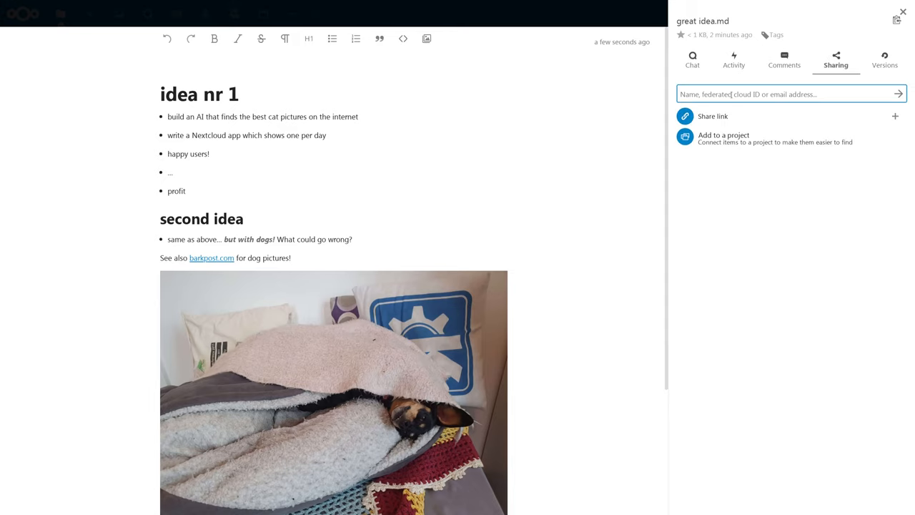
pyautogui.write('Marinela Gogo')
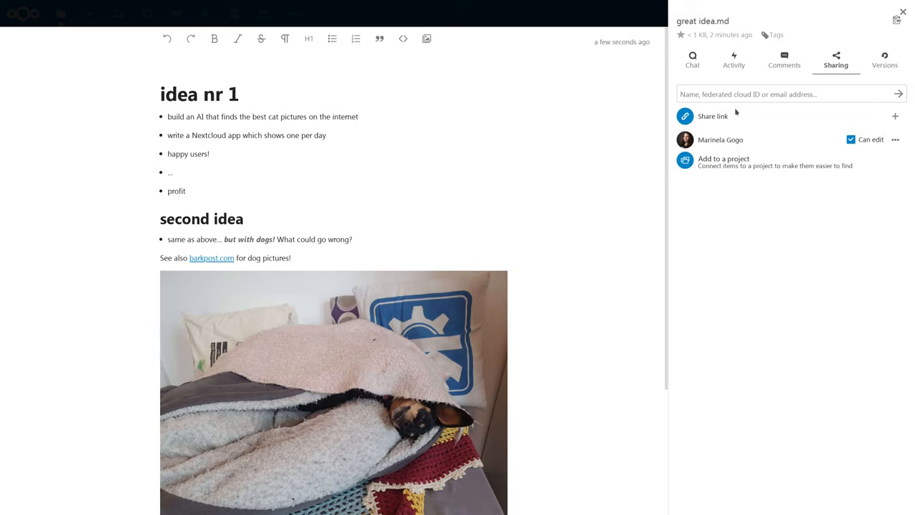
pyautogui.click(692, 60)
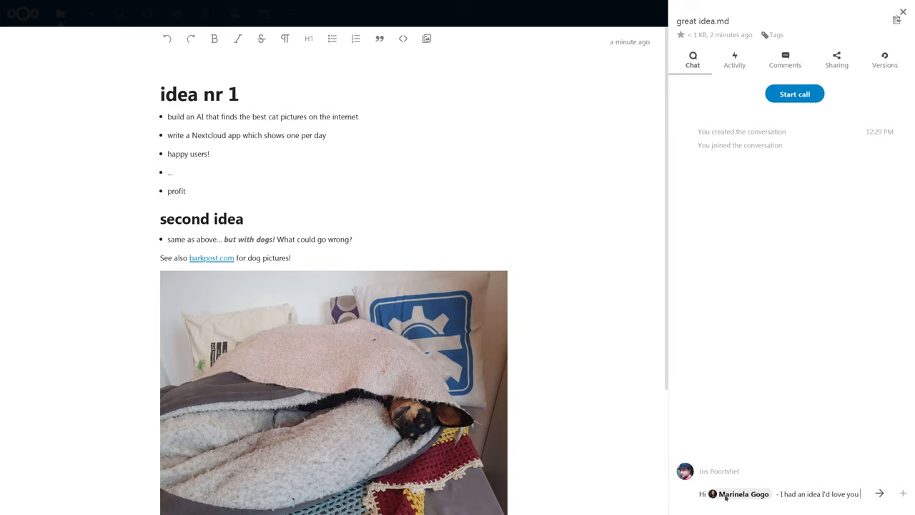
pyautogui.click(880, 493)
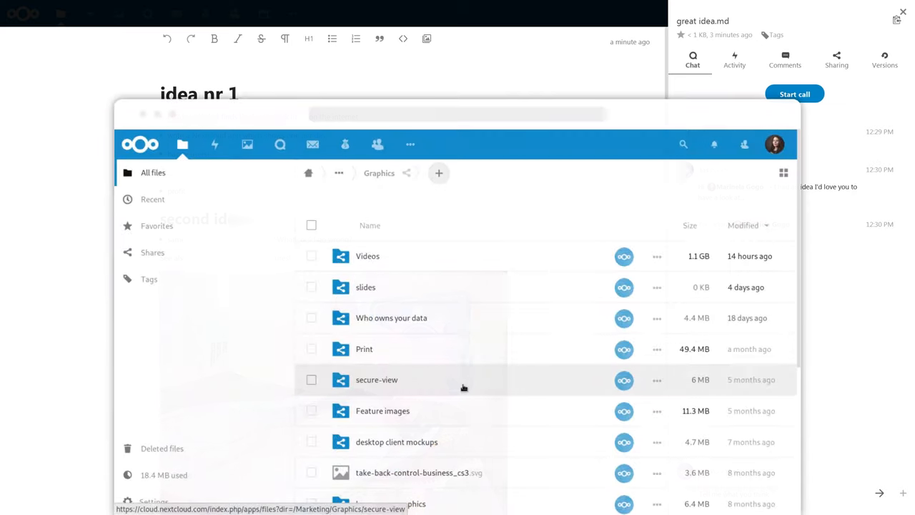
pyautogui.moveTo(643, 203)
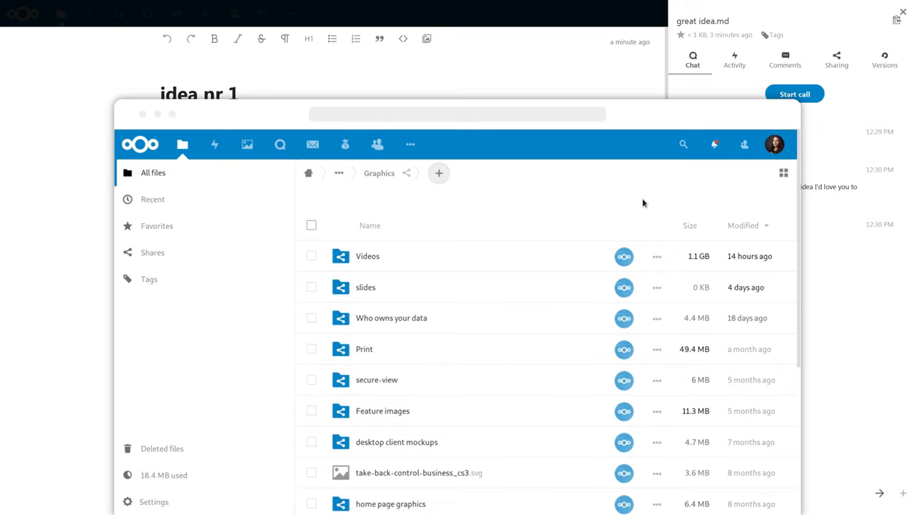
# From the colleague's Talk conversation list, follow the great idea.md conversation to the shared file.
pyautogui.click(713, 144)
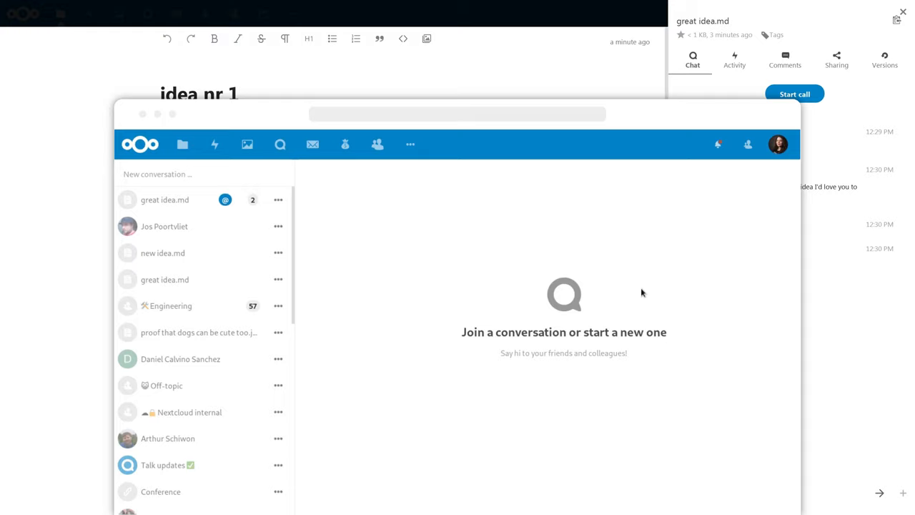
pyautogui.click(165, 201)
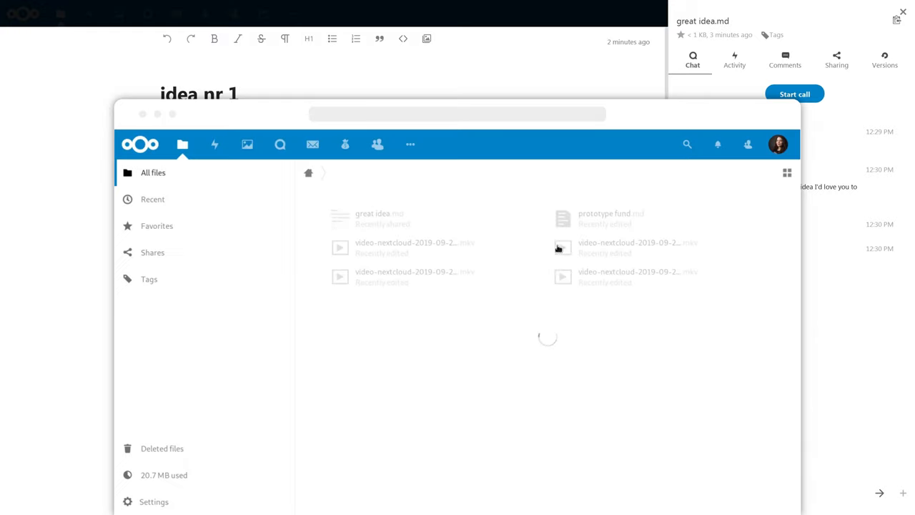
# Open the shared great idea.md and reach its chat in the details sidebar.
pyautogui.click(372, 213)
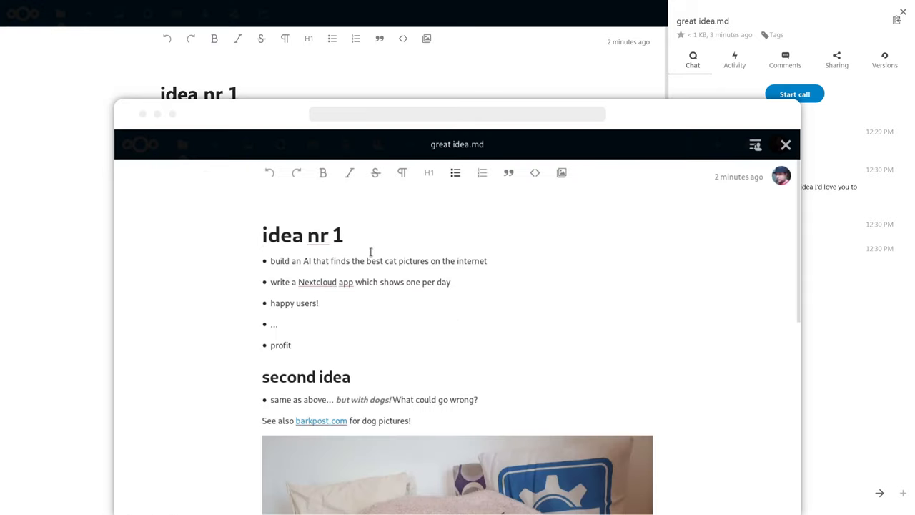
pyautogui.click(270, 344)
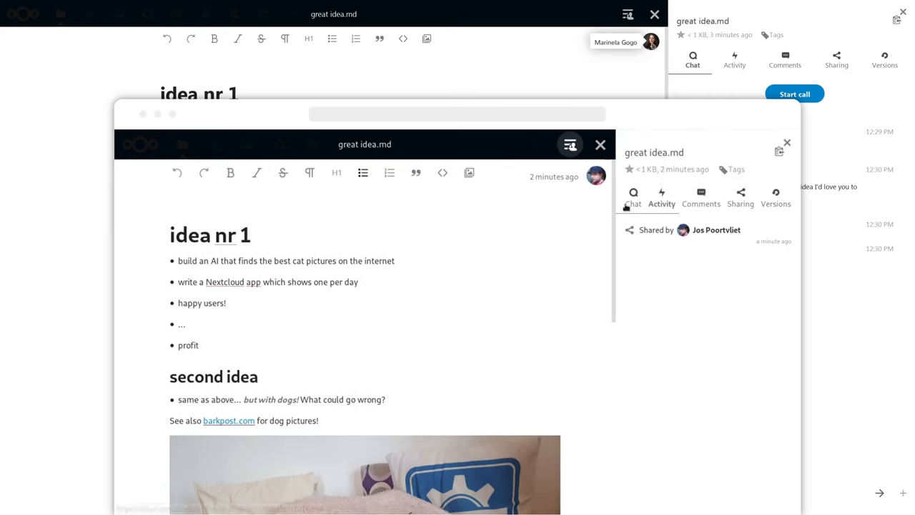
pyautogui.click(661, 197)
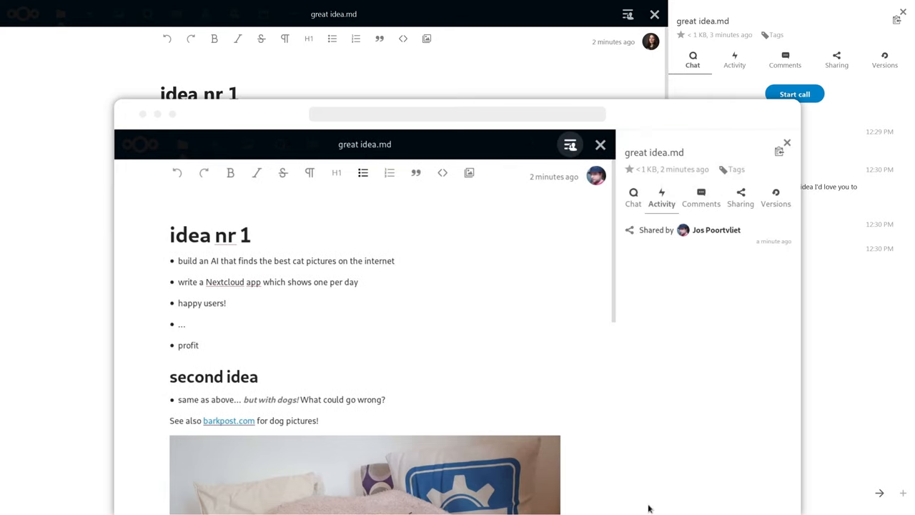
# Reply 'ehrm... this doesn't seem a very unique idea' about cat pictures seeming very 2005.
pyautogui.click(632, 197)
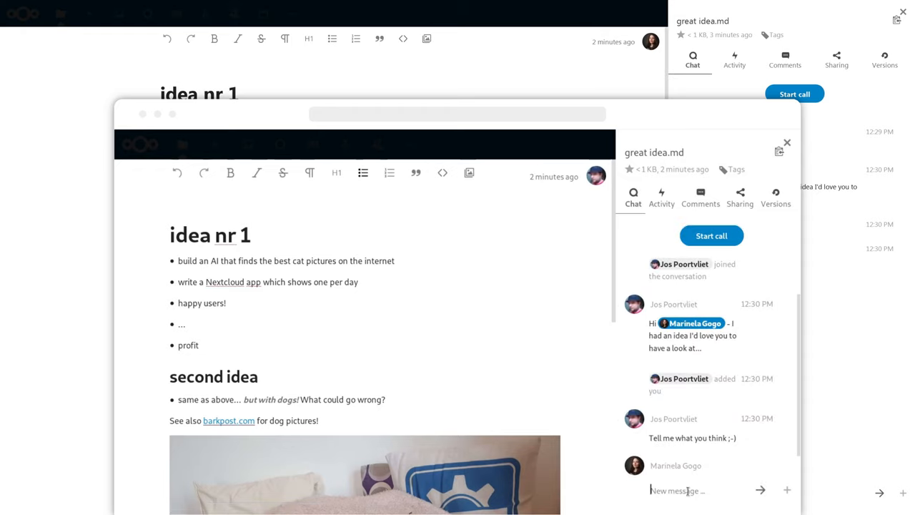
pyautogui.write('ehrm... c')
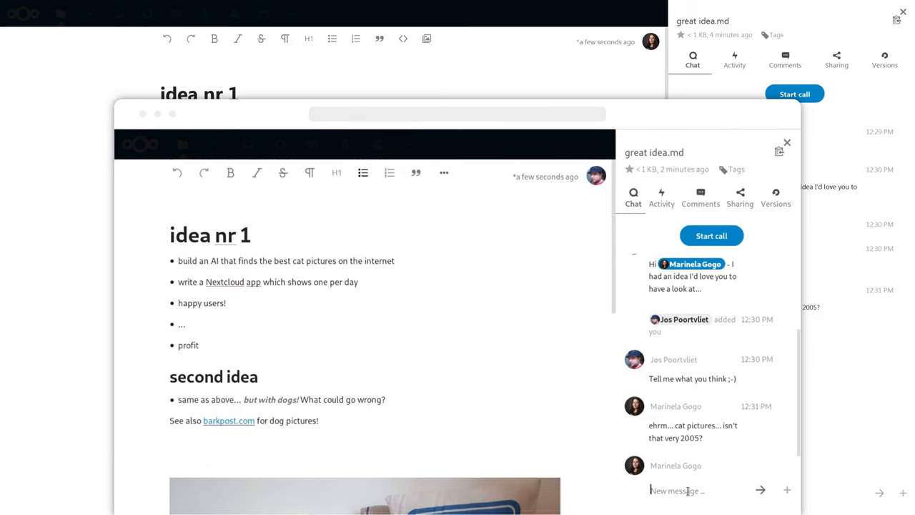
pyautogui.write("this doesn't seem a very unique idea in any case ...")
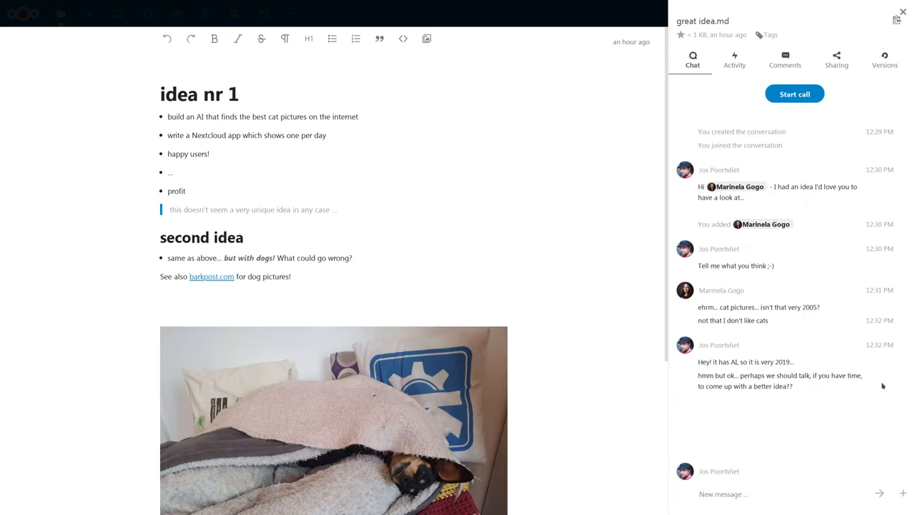
pyautogui.moveTo(795, 95)
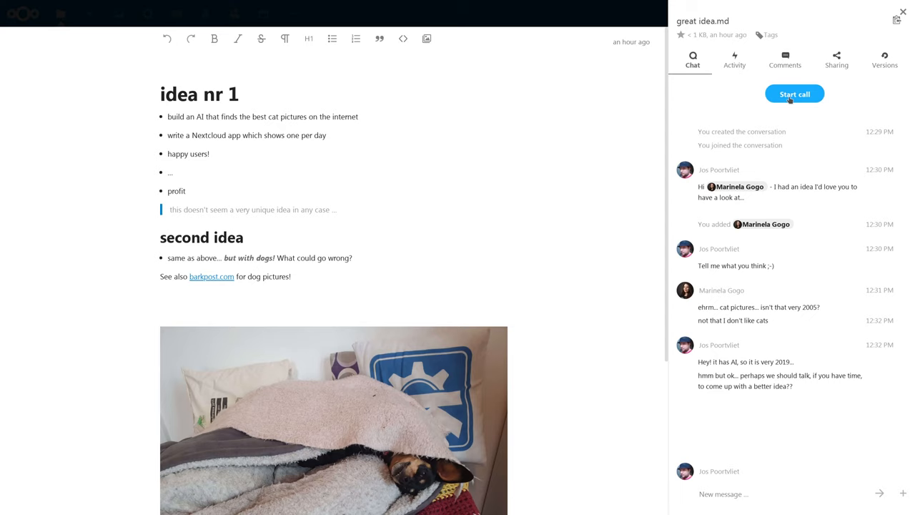
pyautogui.click(795, 94)
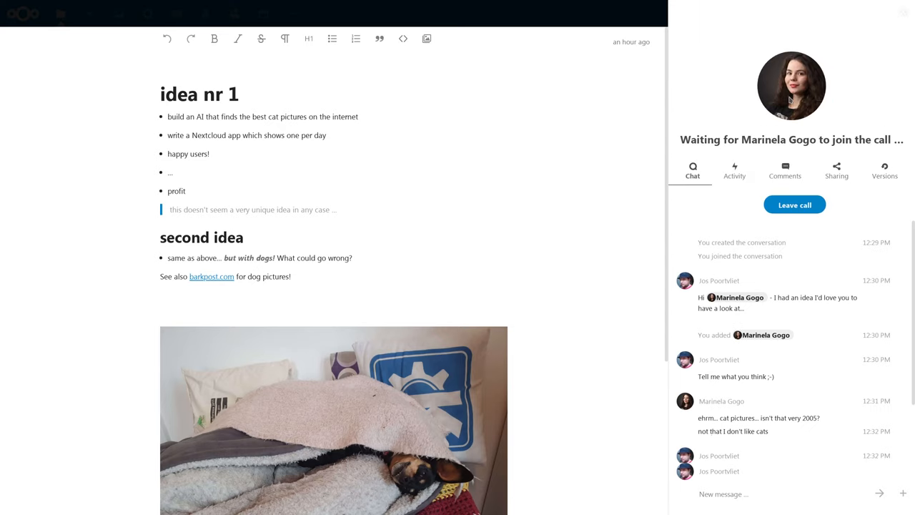
pyautogui.moveTo(812, 332)
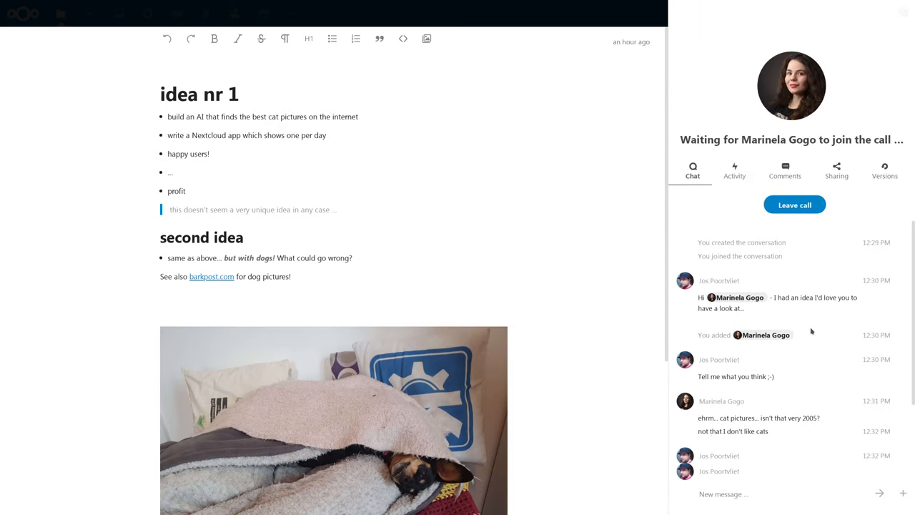